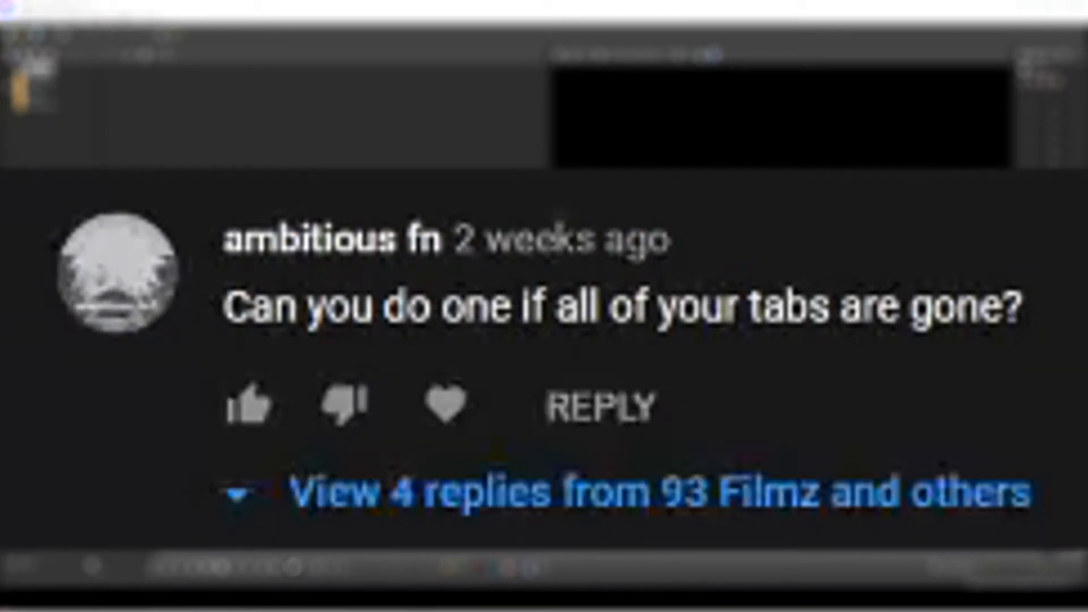
pyautogui.moveTo(886, 472)
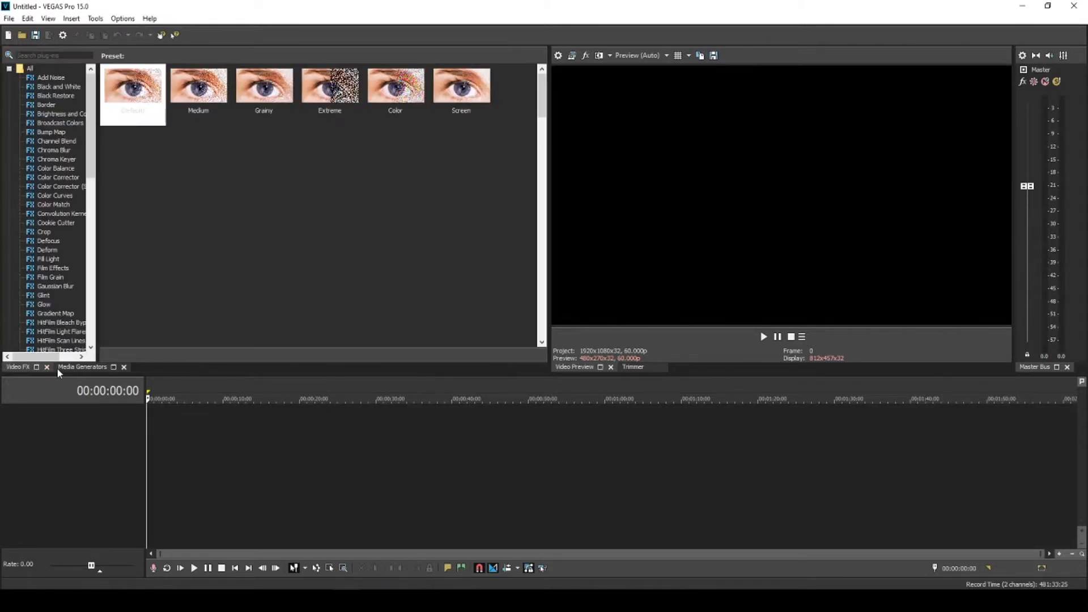
# Step: Close the Video FX, Media Generators, Video Preview and Master Bus panels, leaving only the timeline
pyautogui.click(47, 367)
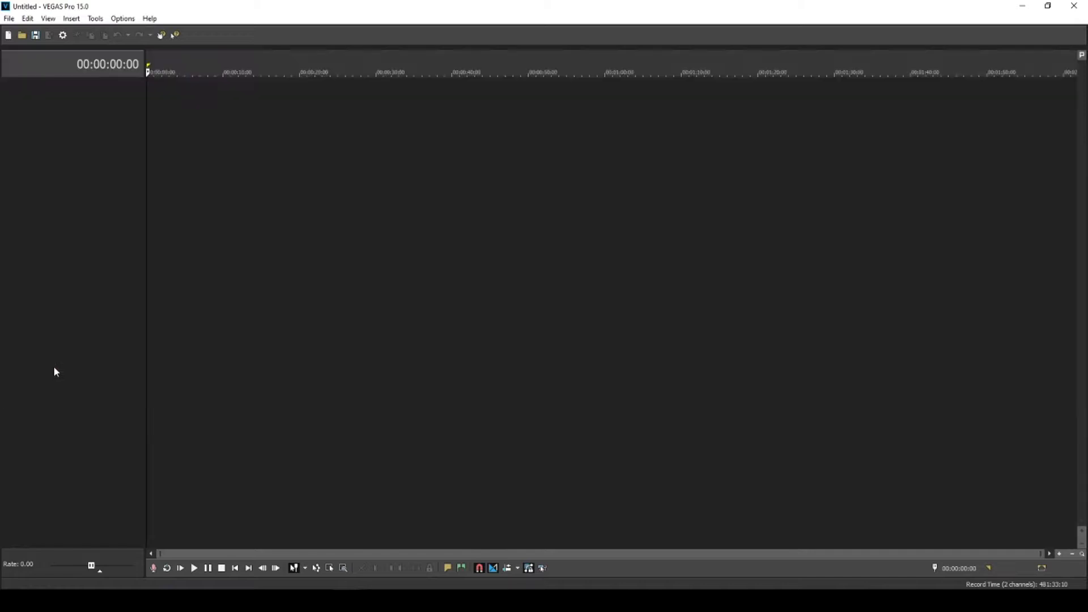
pyautogui.moveTo(631, 391)
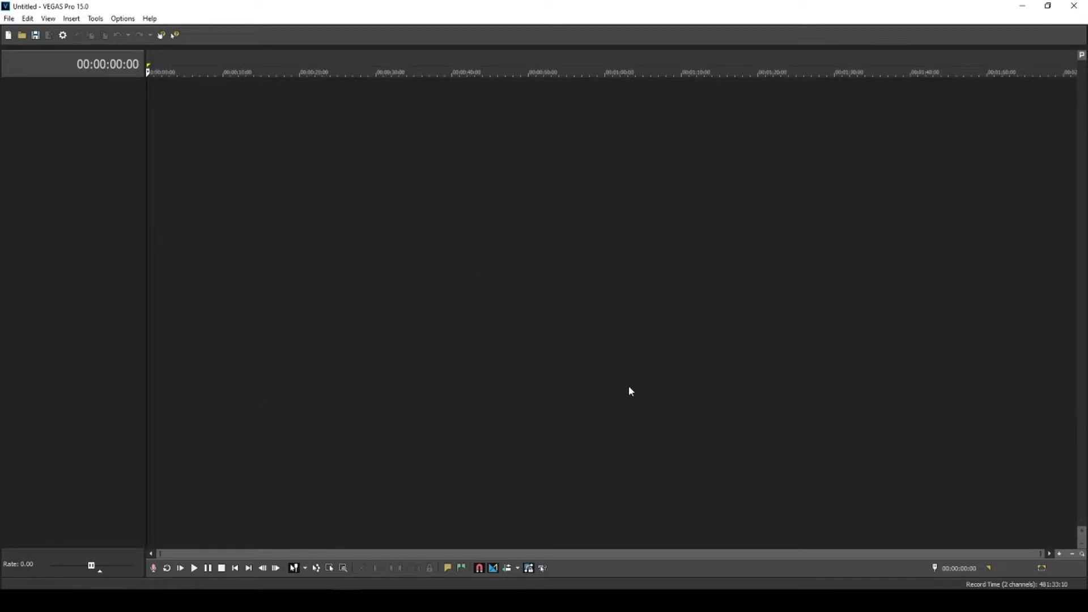
# Step: Open the View menu to reach the Window submenu of panels
pyautogui.click(48, 19)
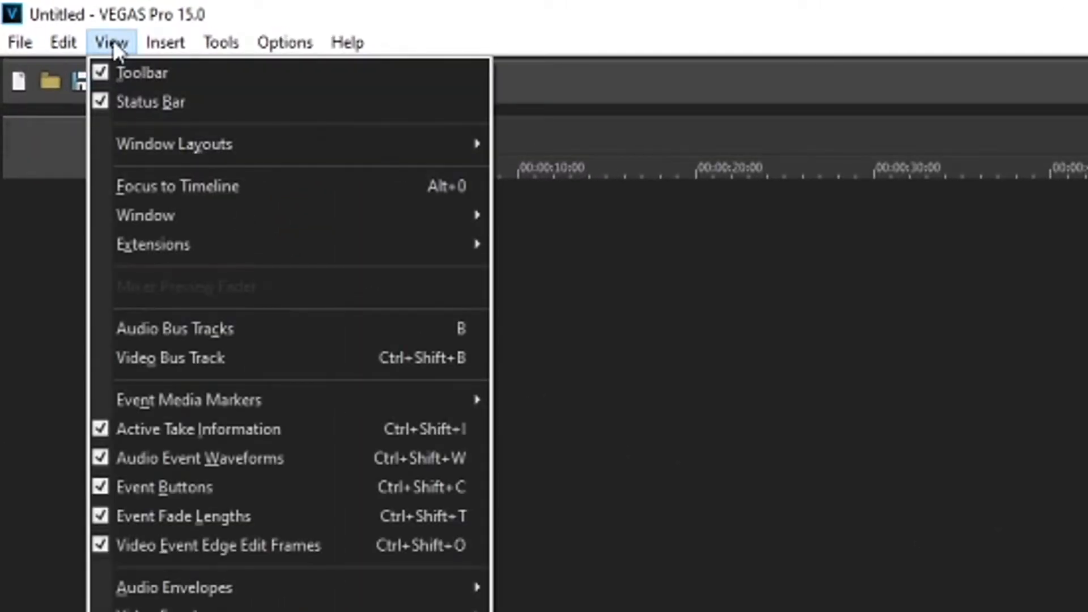
pyautogui.moveTo(170, 232)
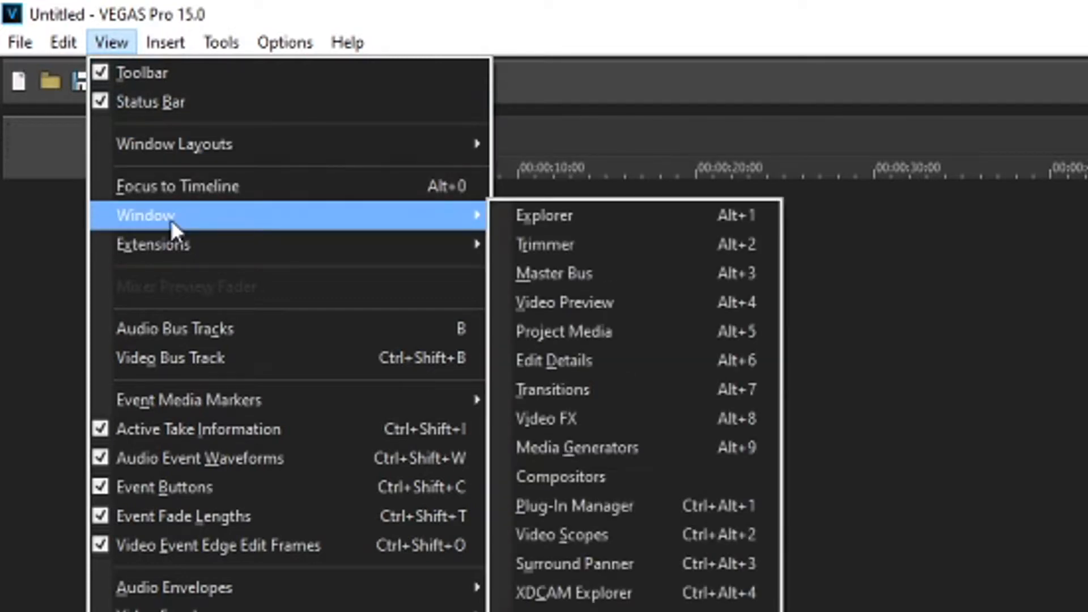
pyautogui.moveTo(610, 432)
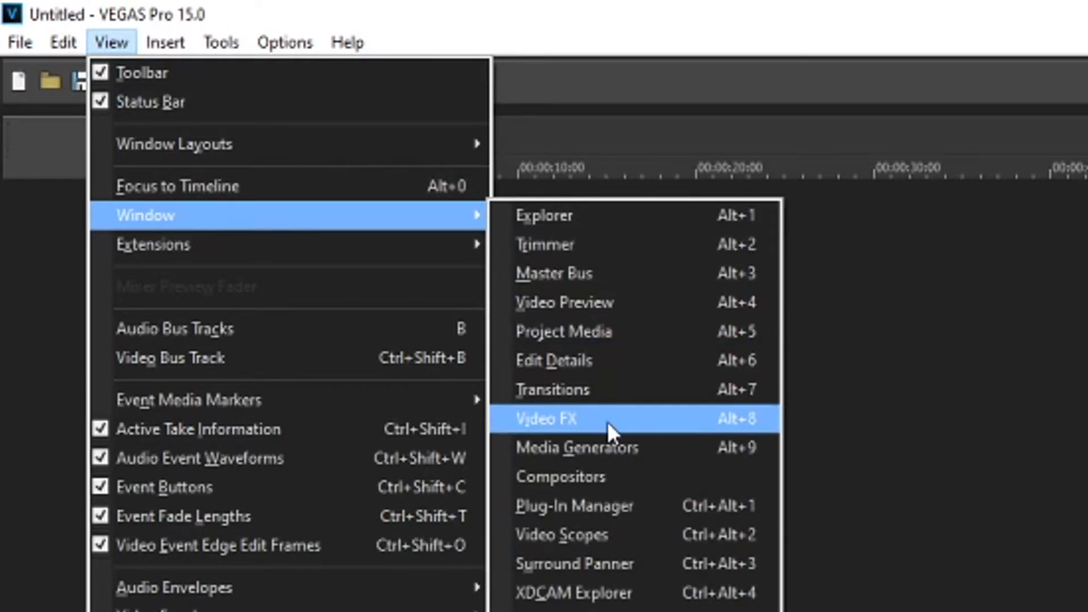
pyautogui.moveTo(614, 289)
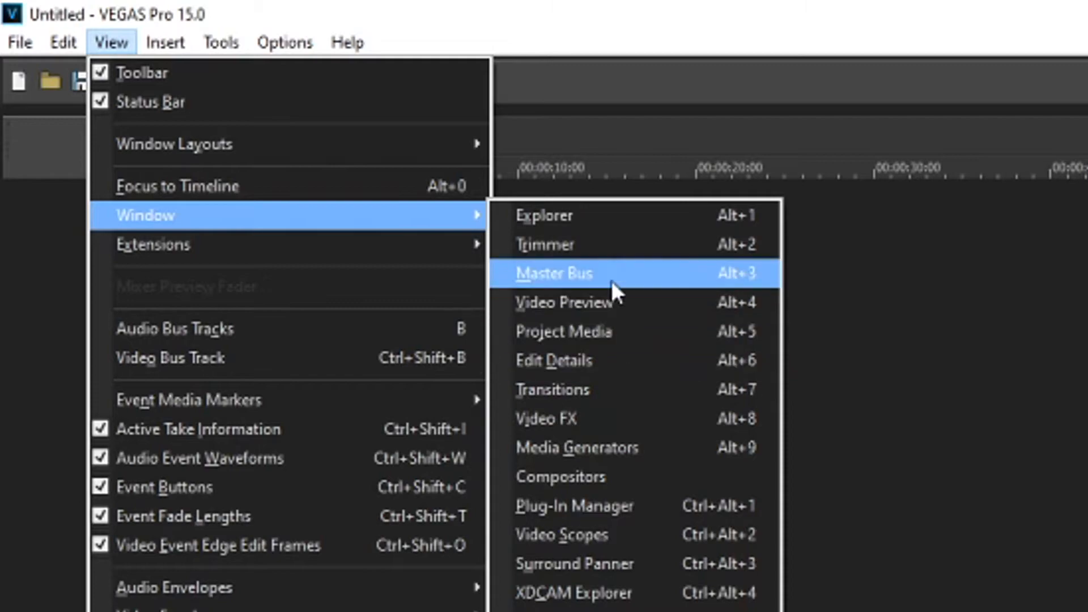
pyautogui.moveTo(424, 228)
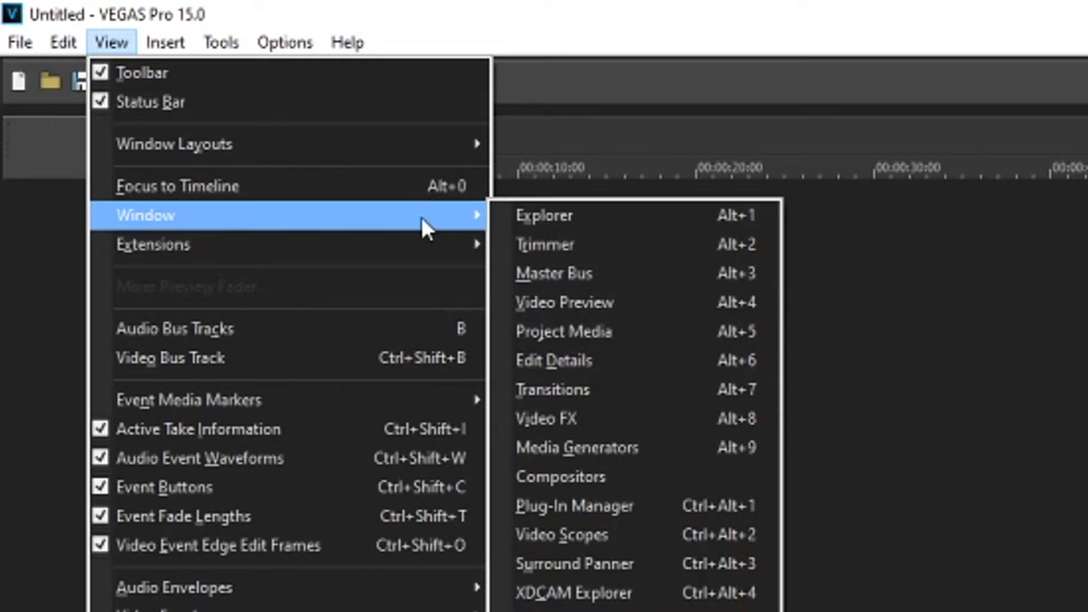
pyautogui.moveTo(176, 144)
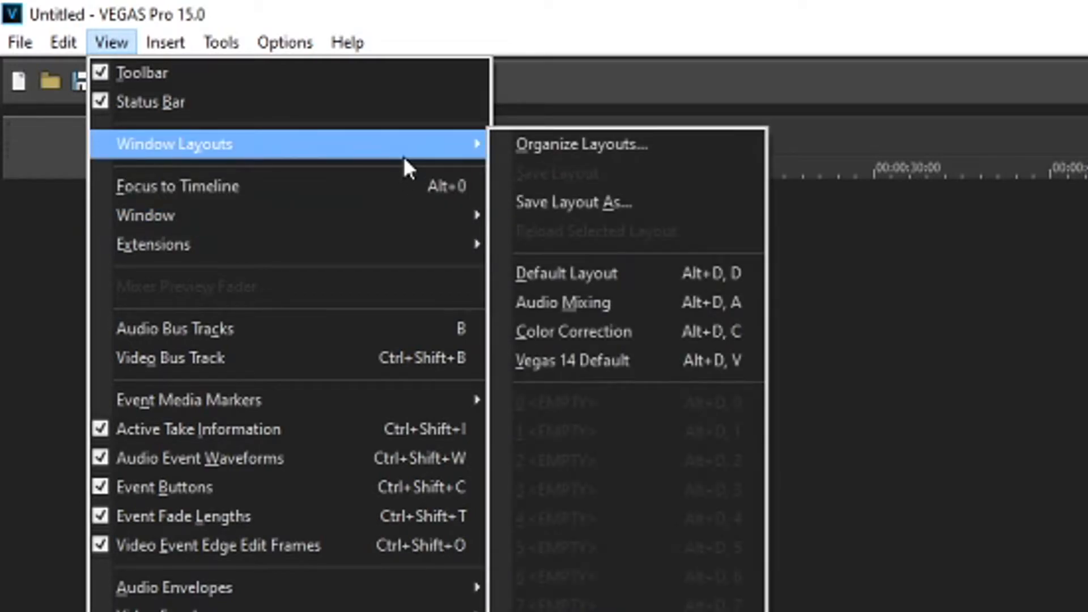
pyautogui.moveTo(632, 272)
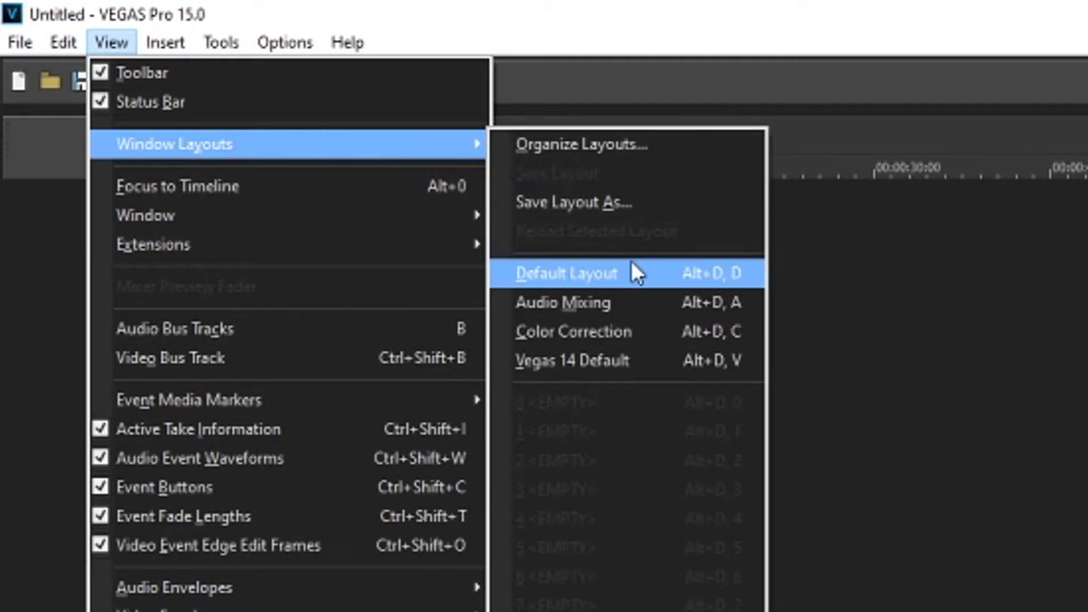
pyautogui.moveTo(645, 288)
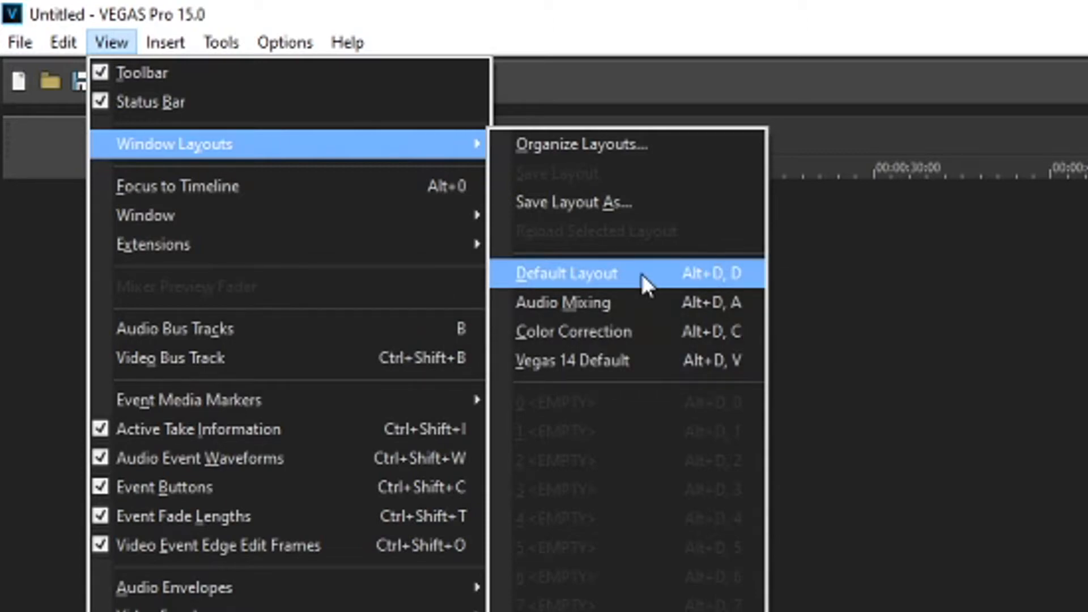
# Step: Apply View > Window Layouts > Default Layout to bring back media, preview and master bus panels
pyautogui.click(567, 274)
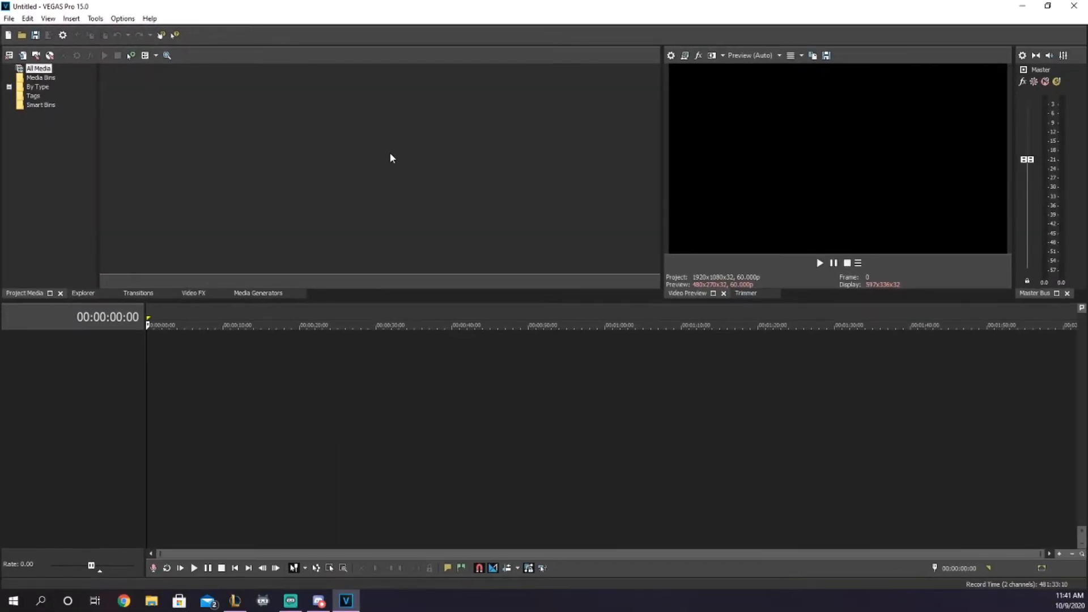